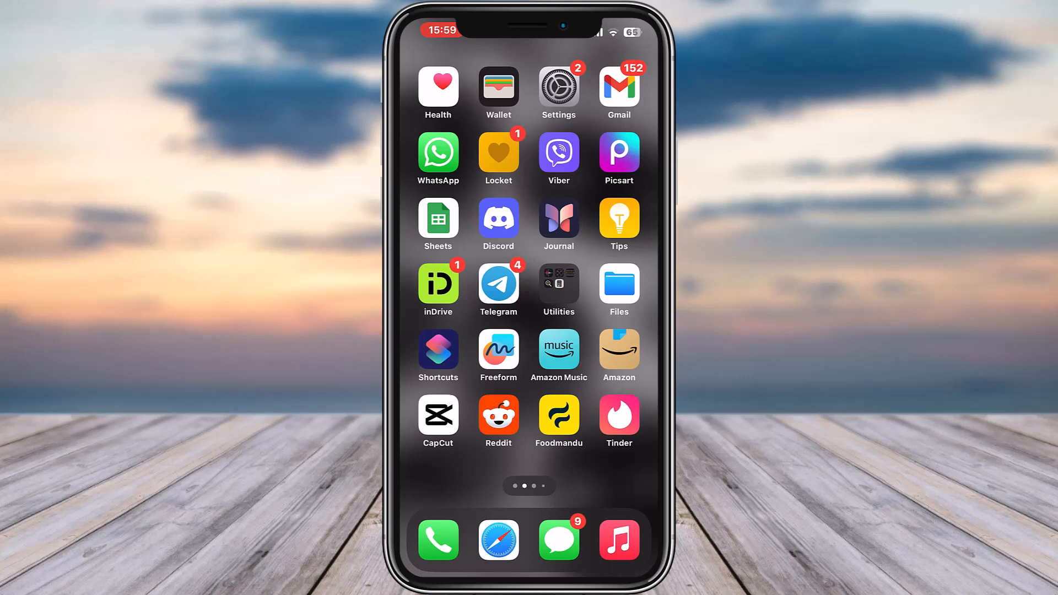
Step: Launch the Amazon Alexa app from the next home screen page
{"action": "scroll", "scroll_direction": "left", "scroll_amount": 3}
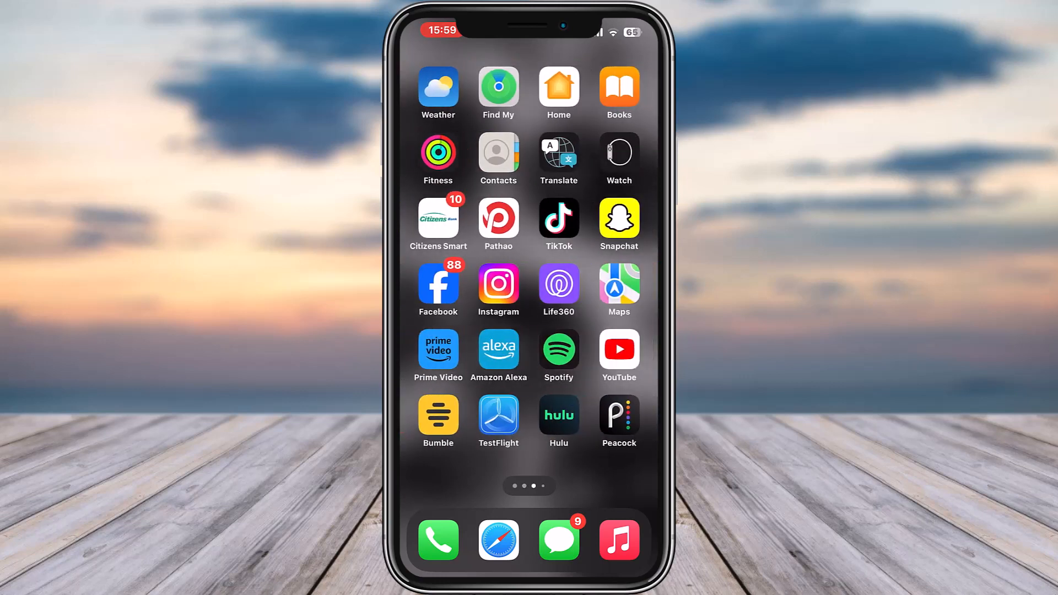
{"action": "left_click", "coordinate": [497, 356]}
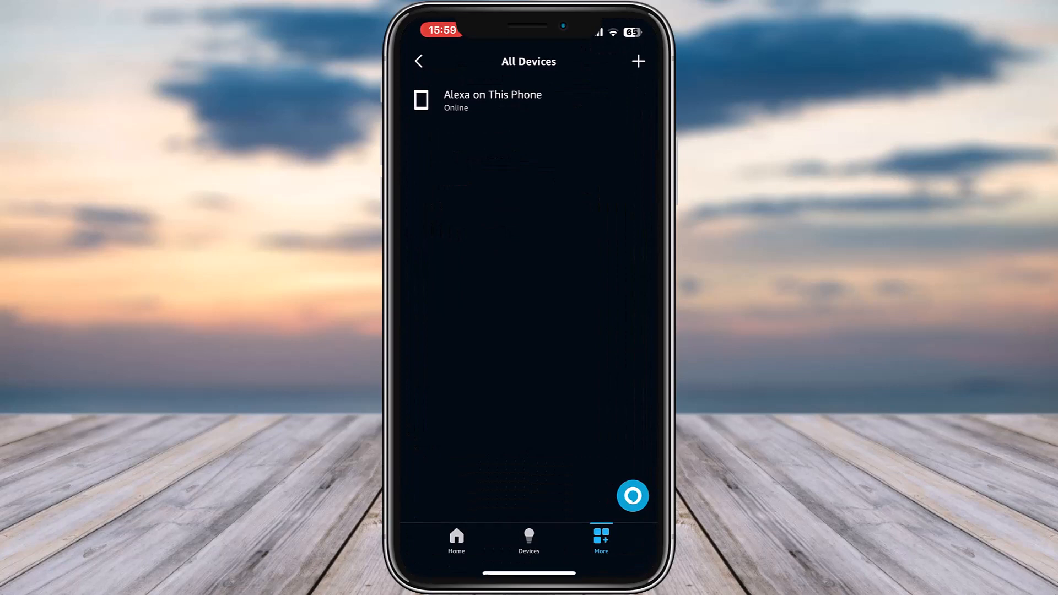
Step: Reach the Devices overview via Home and bring up the add device or group menu
{"action": "left_click", "coordinate": [456, 542]}
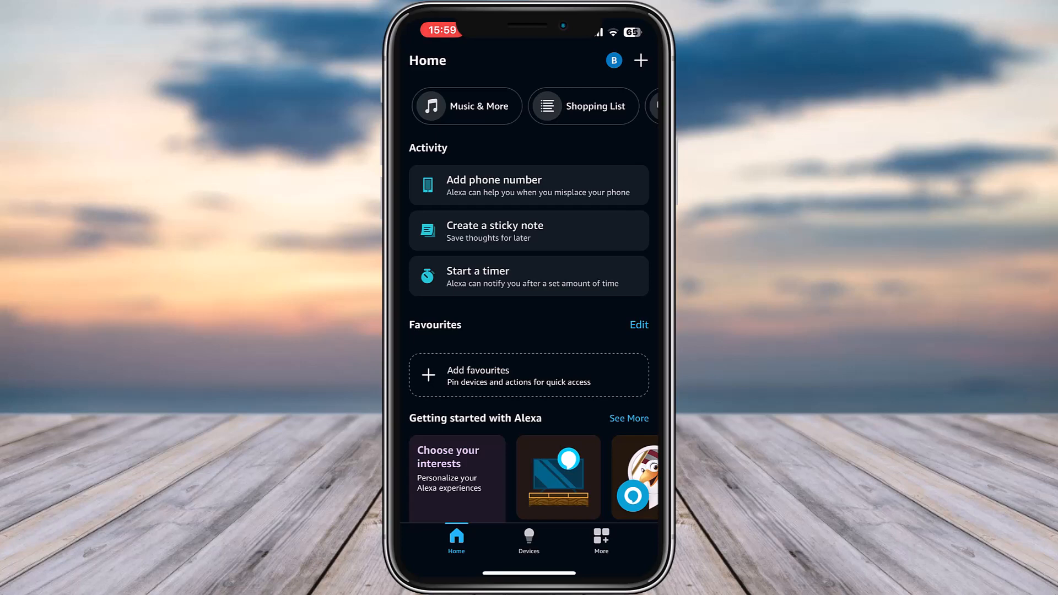
{"action": "left_click", "coordinate": [528, 541]}
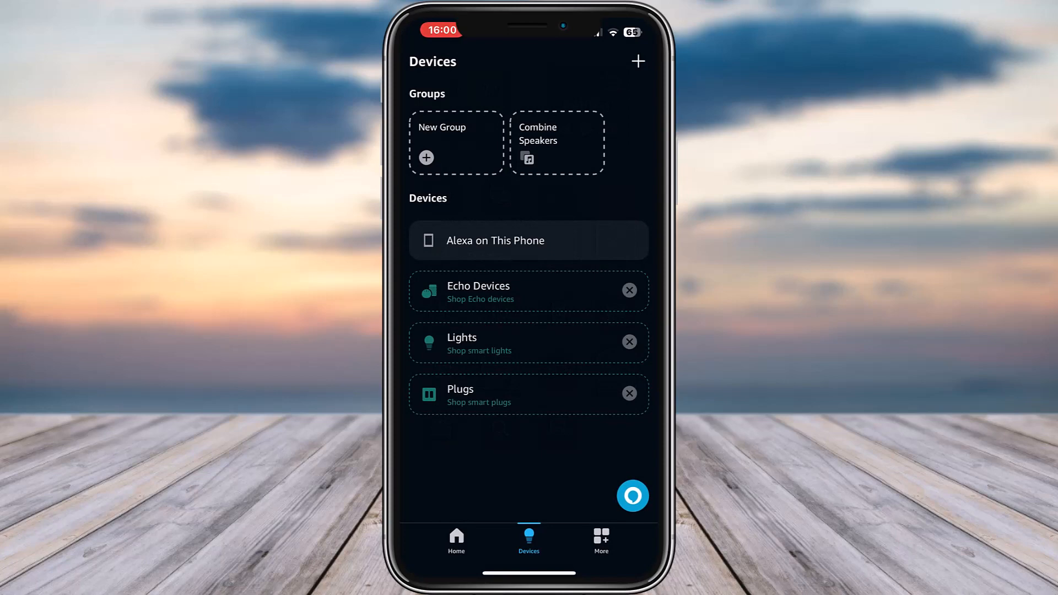
{"action": "left_click", "coordinate": [637, 60]}
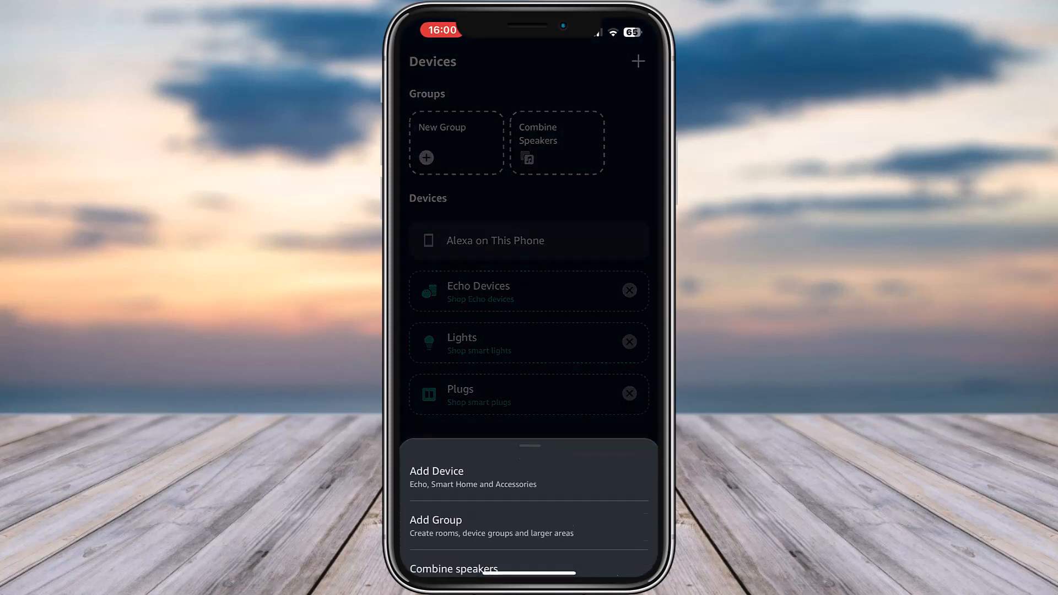
Step: Choose Combine speakers from the add menu to reach the three combining options
{"action": "left_click_drag", "start_coordinate": [529, 445], "coordinate": [530, 405]}
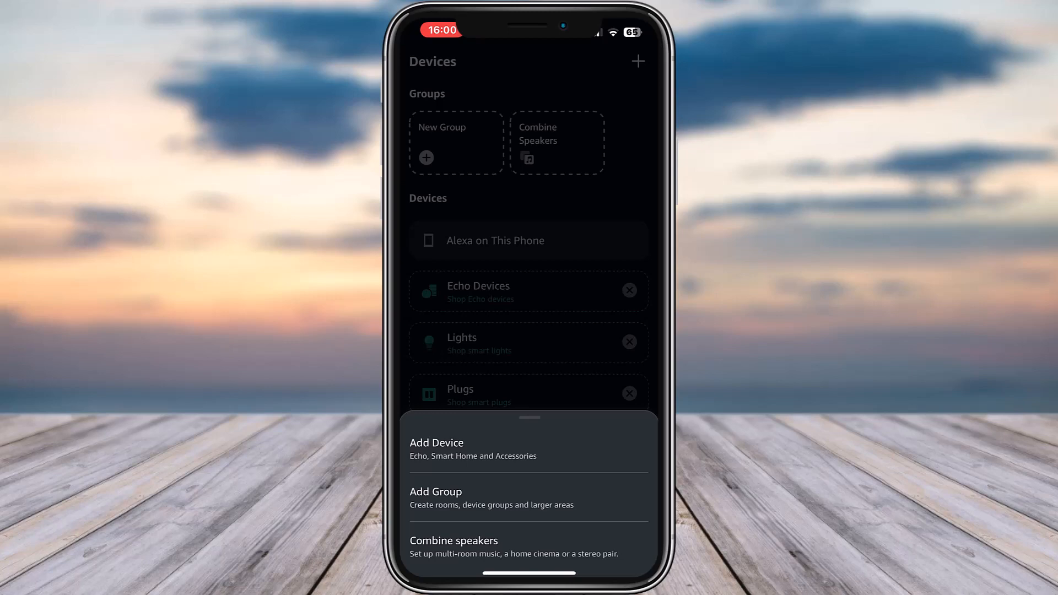
{"action": "left_click", "coordinate": [453, 539]}
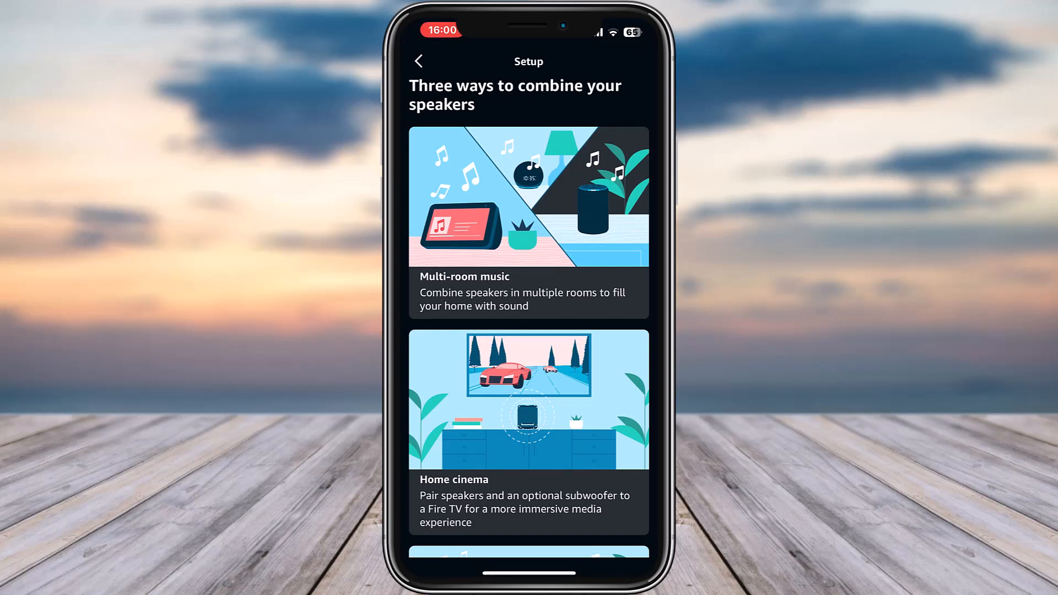
Step: Choose the Stereo pair/subwoofer option to reach the Select speakers to connect step
{"action": "scroll", "scroll_direction": "down", "scroll_amount": 3}
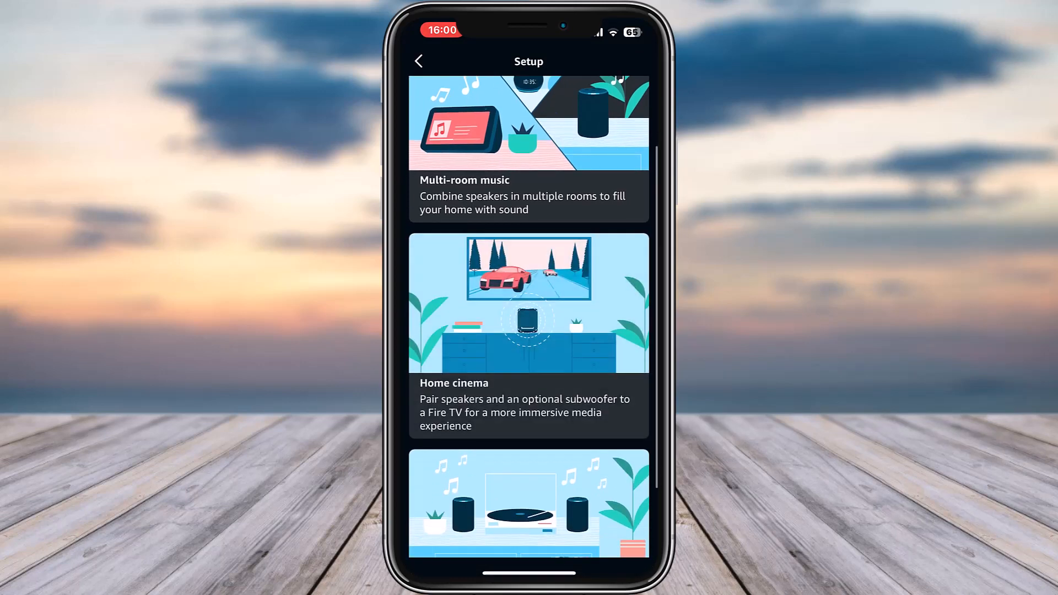
{"action": "scroll", "scroll_direction": "down", "scroll_amount": 3}
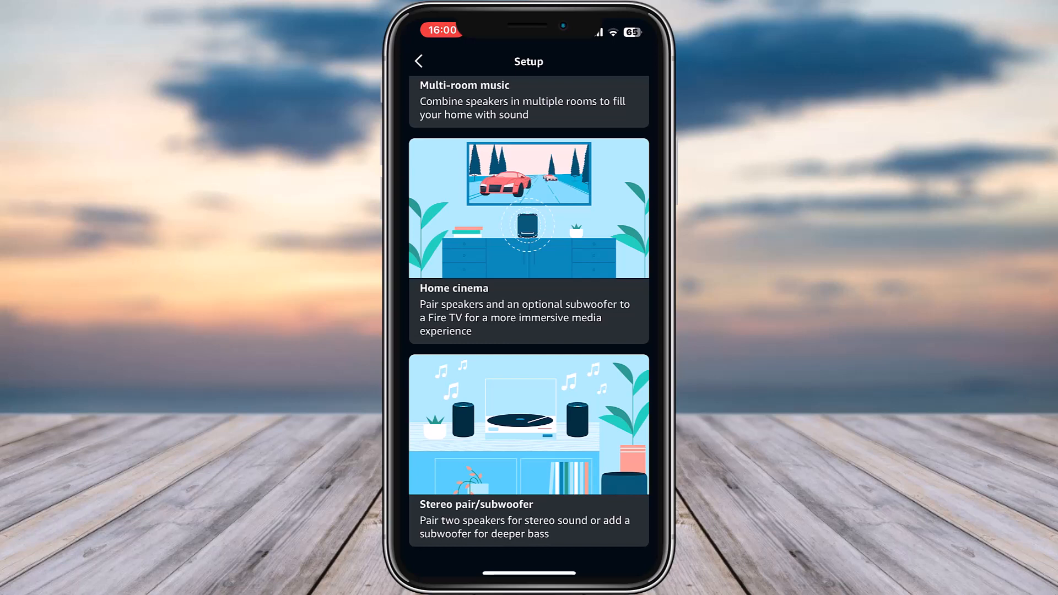
{"action": "left_click", "coordinate": [528, 505]}
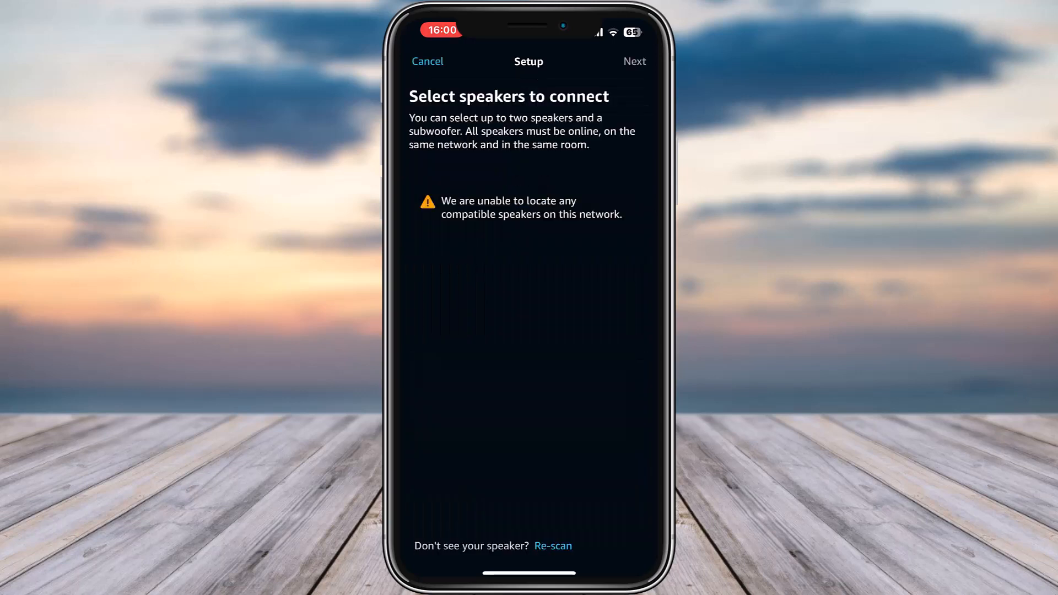